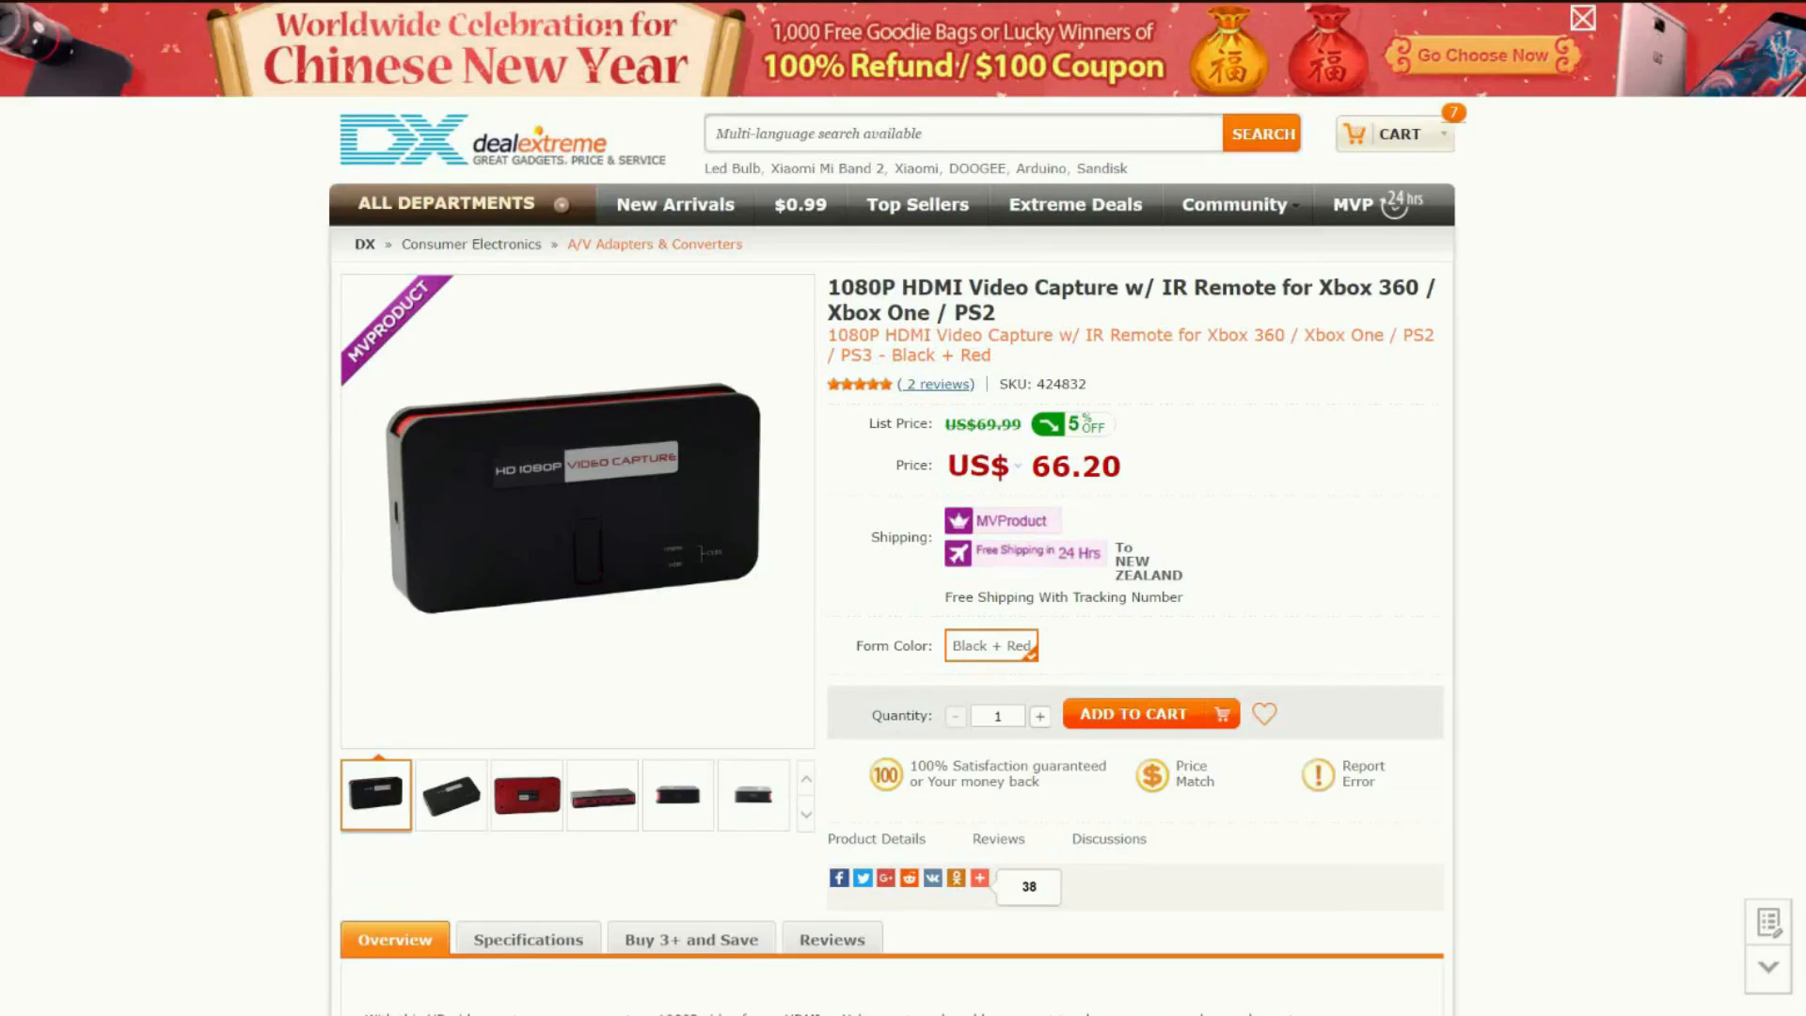
Step: Show the Ezcap 280 ports photo from the thumbnails, then check its US$ 59.99 price, 33% off
{"action": "scroll", "scroll_direction": "down", "scroll_amount": 3}
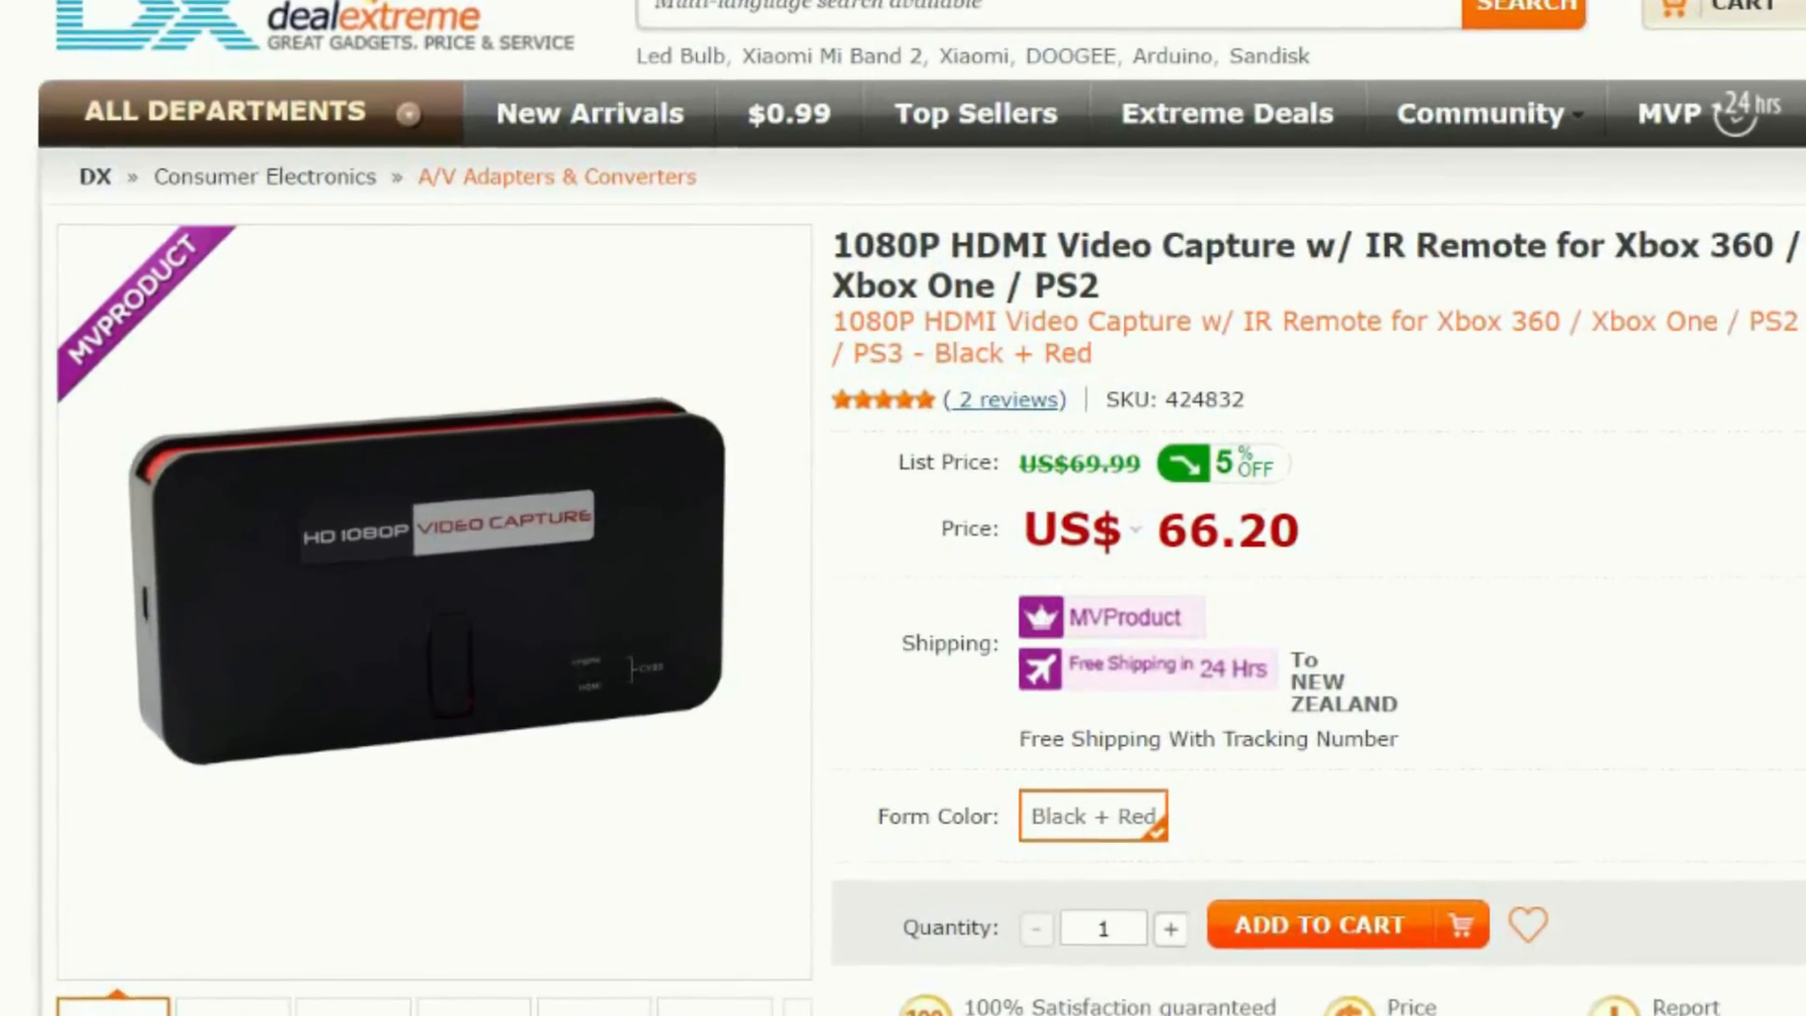
{"action": "scroll", "scroll_direction": "down", "scroll_amount": 3}
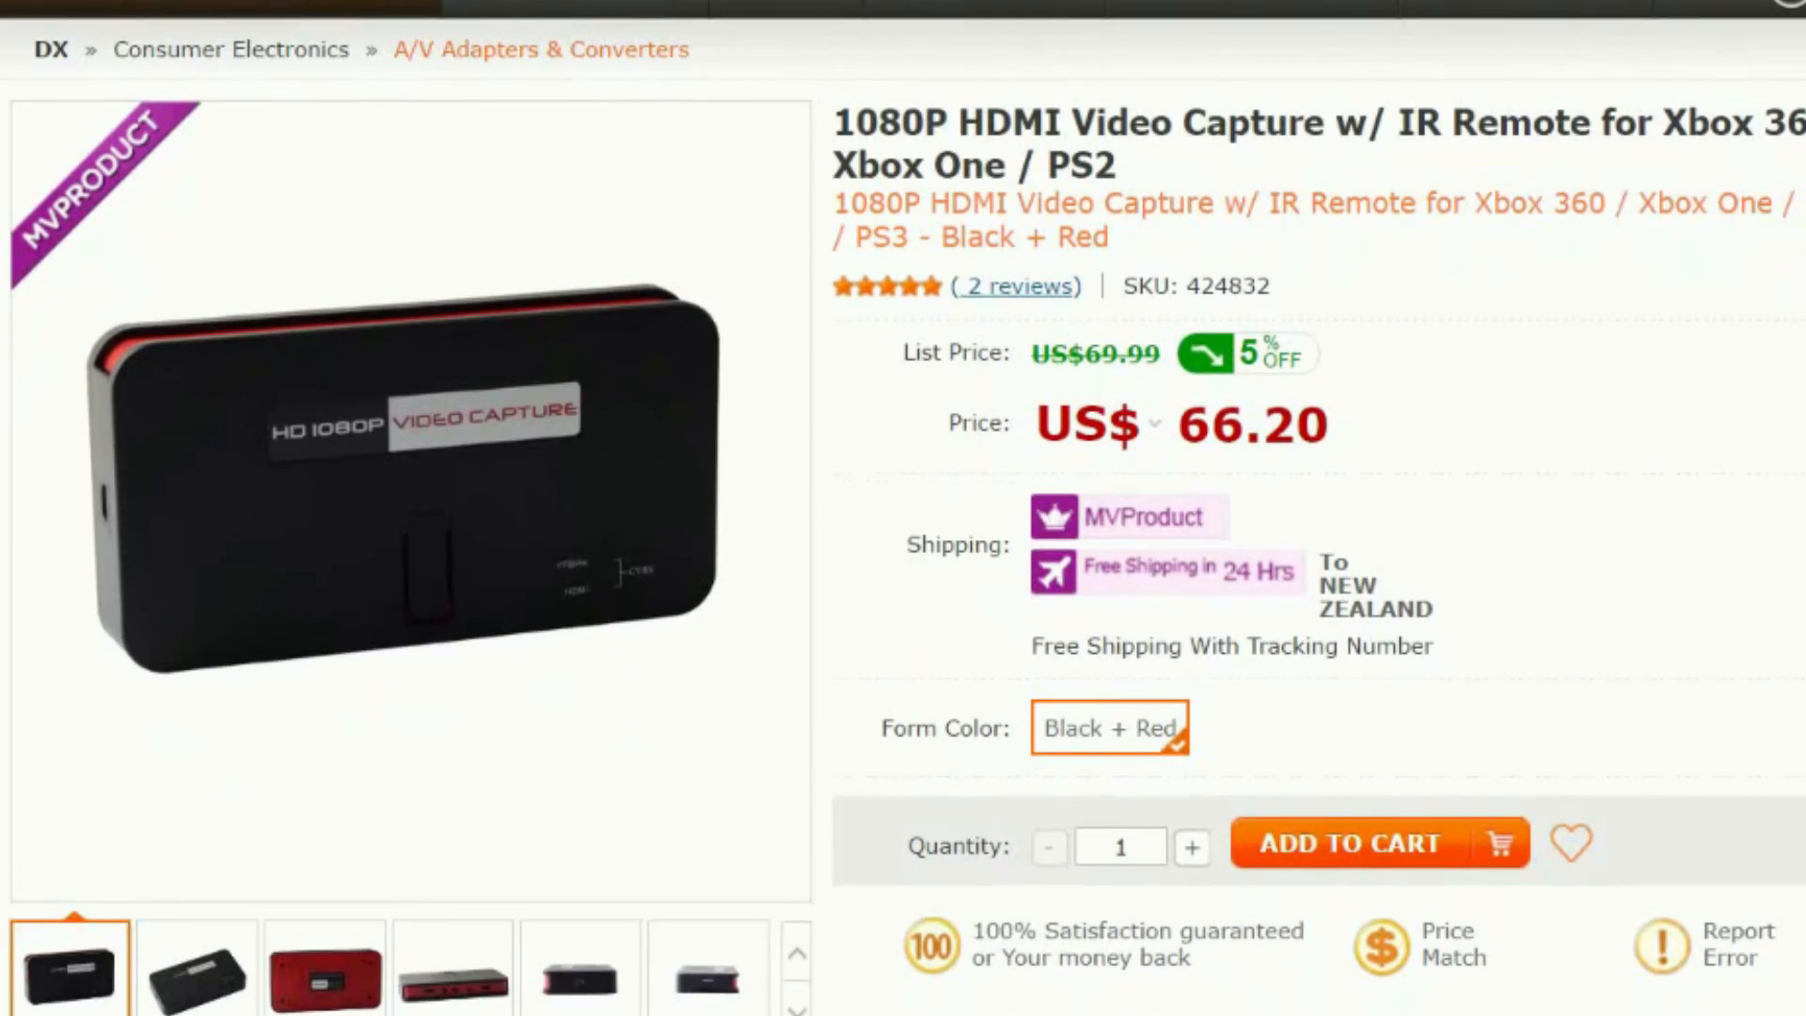
{"action": "scroll", "scroll_direction": "down", "scroll_amount": 3}
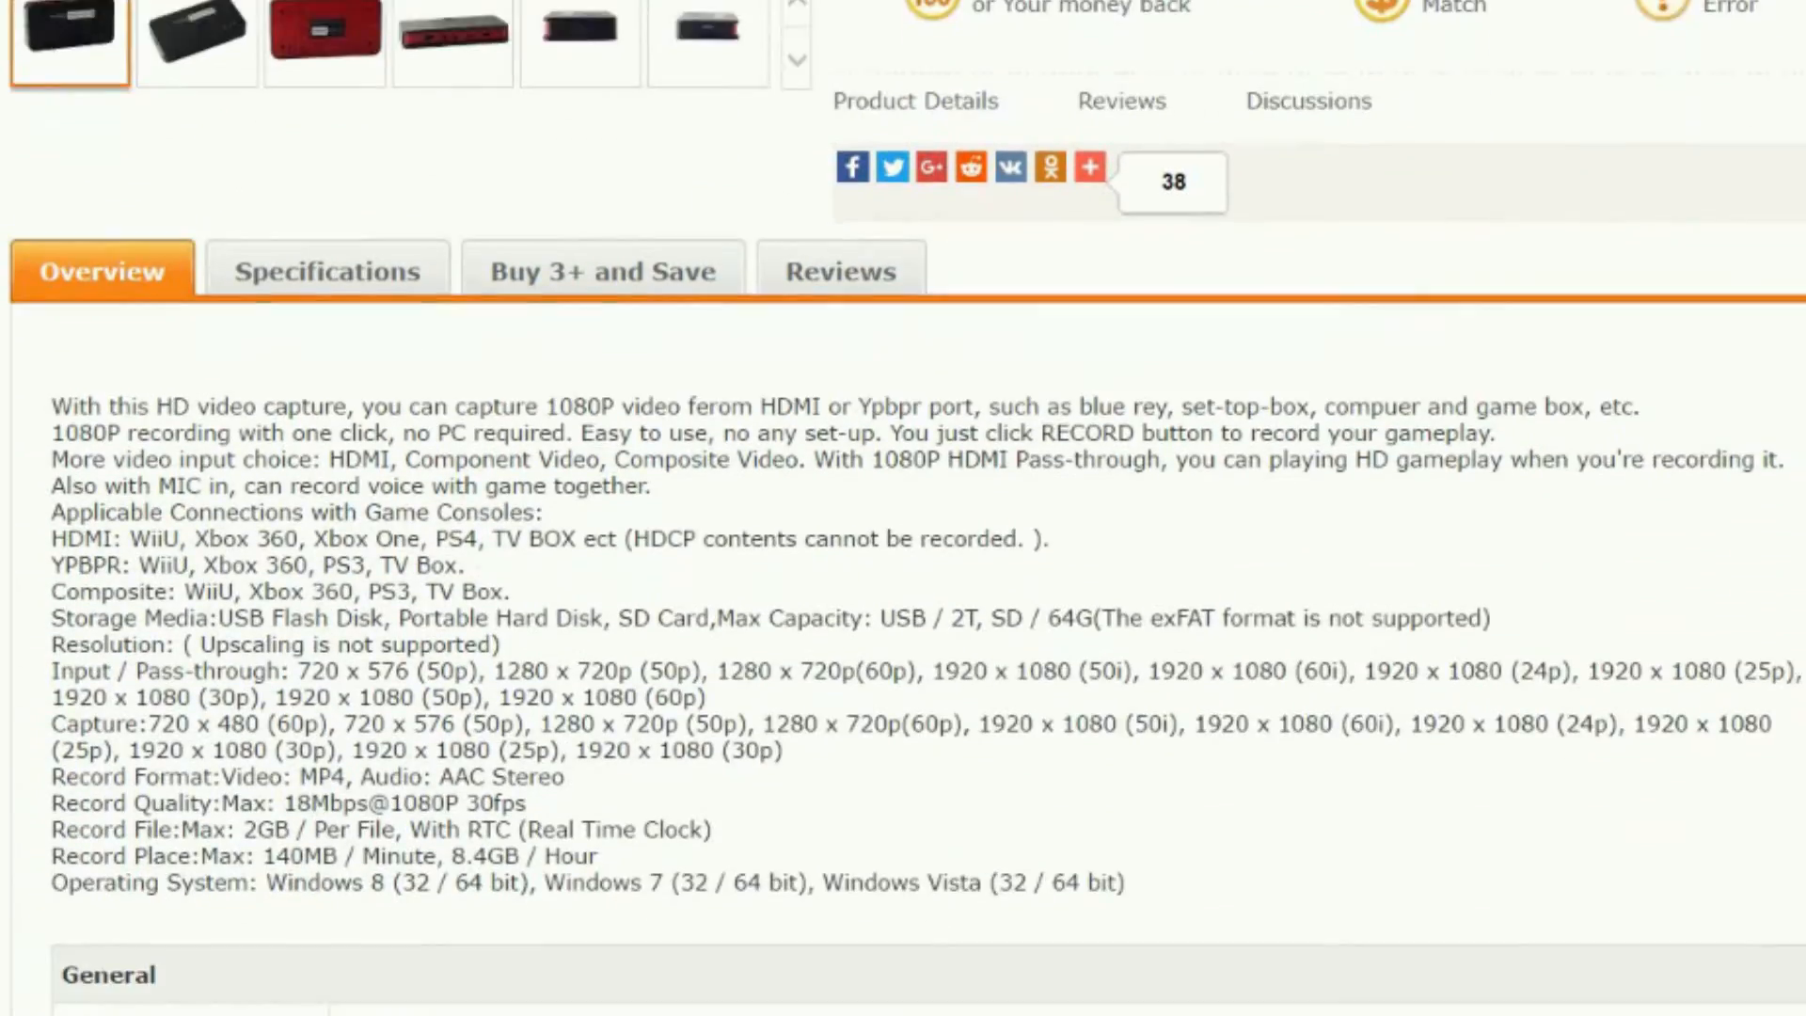
{"action": "scroll", "scroll_direction": "up", "scroll_amount": 3}
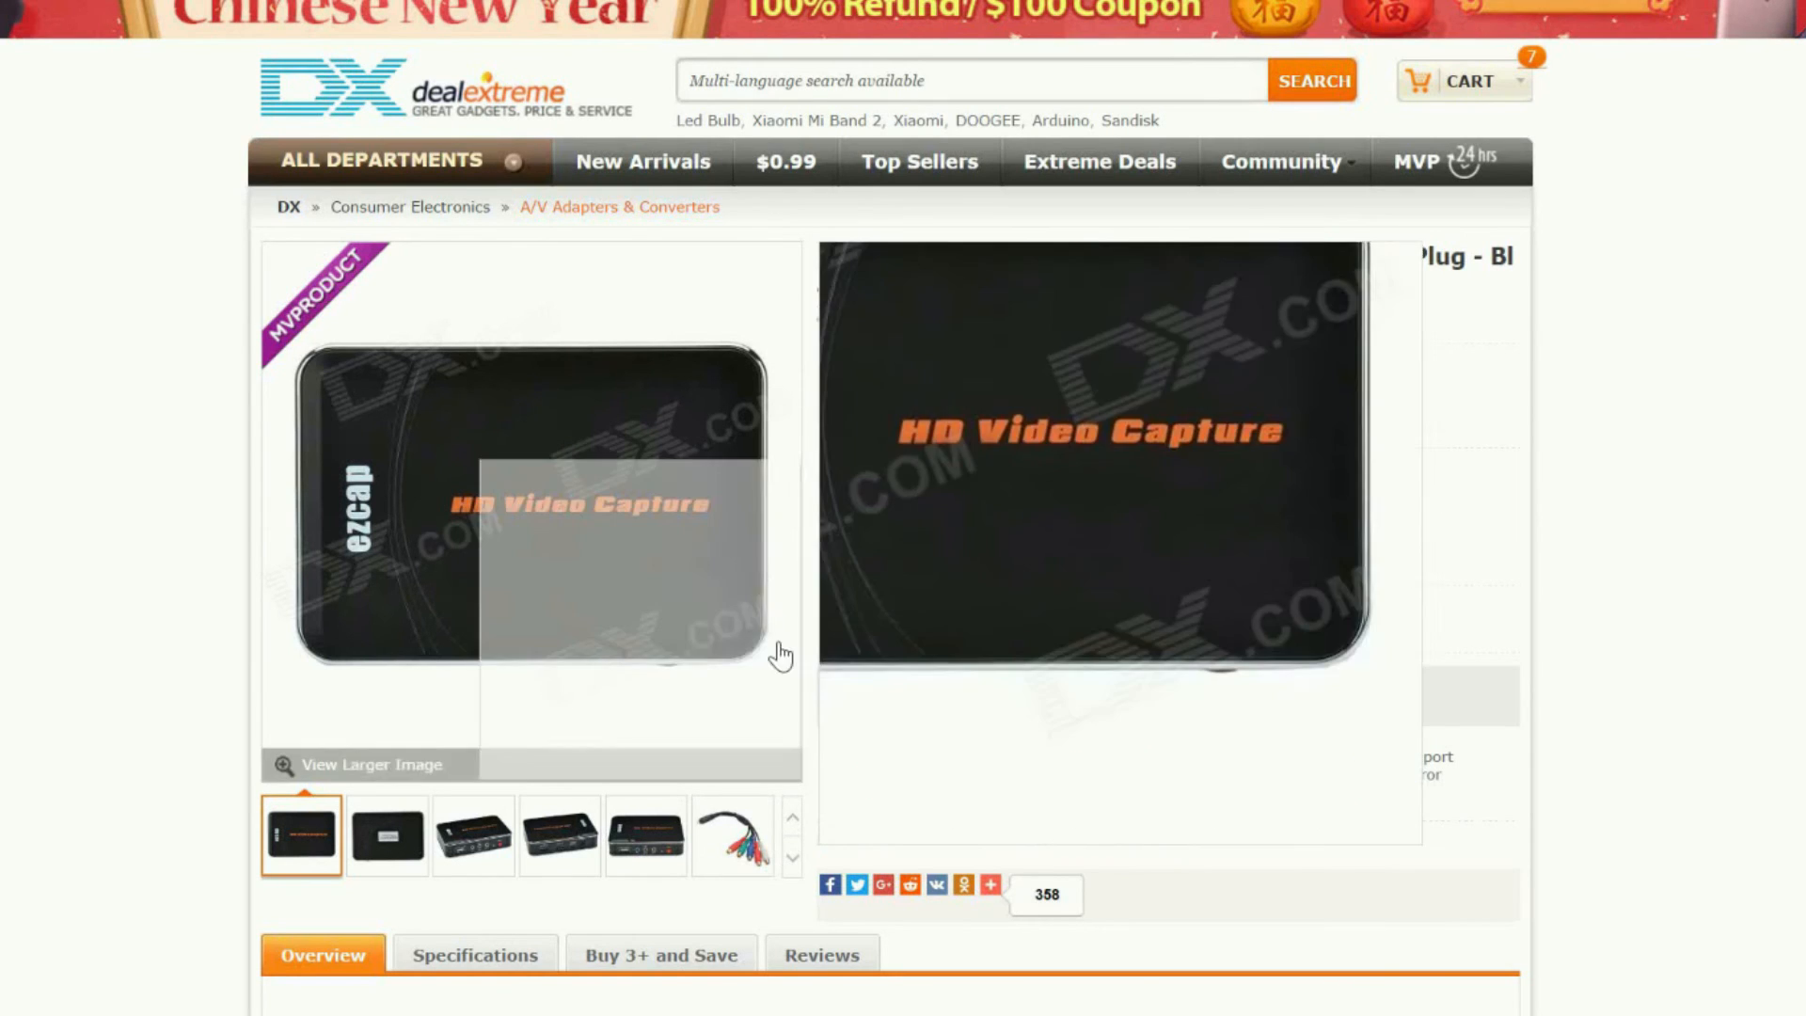
{"action": "left_click", "coordinate": [472, 832]}
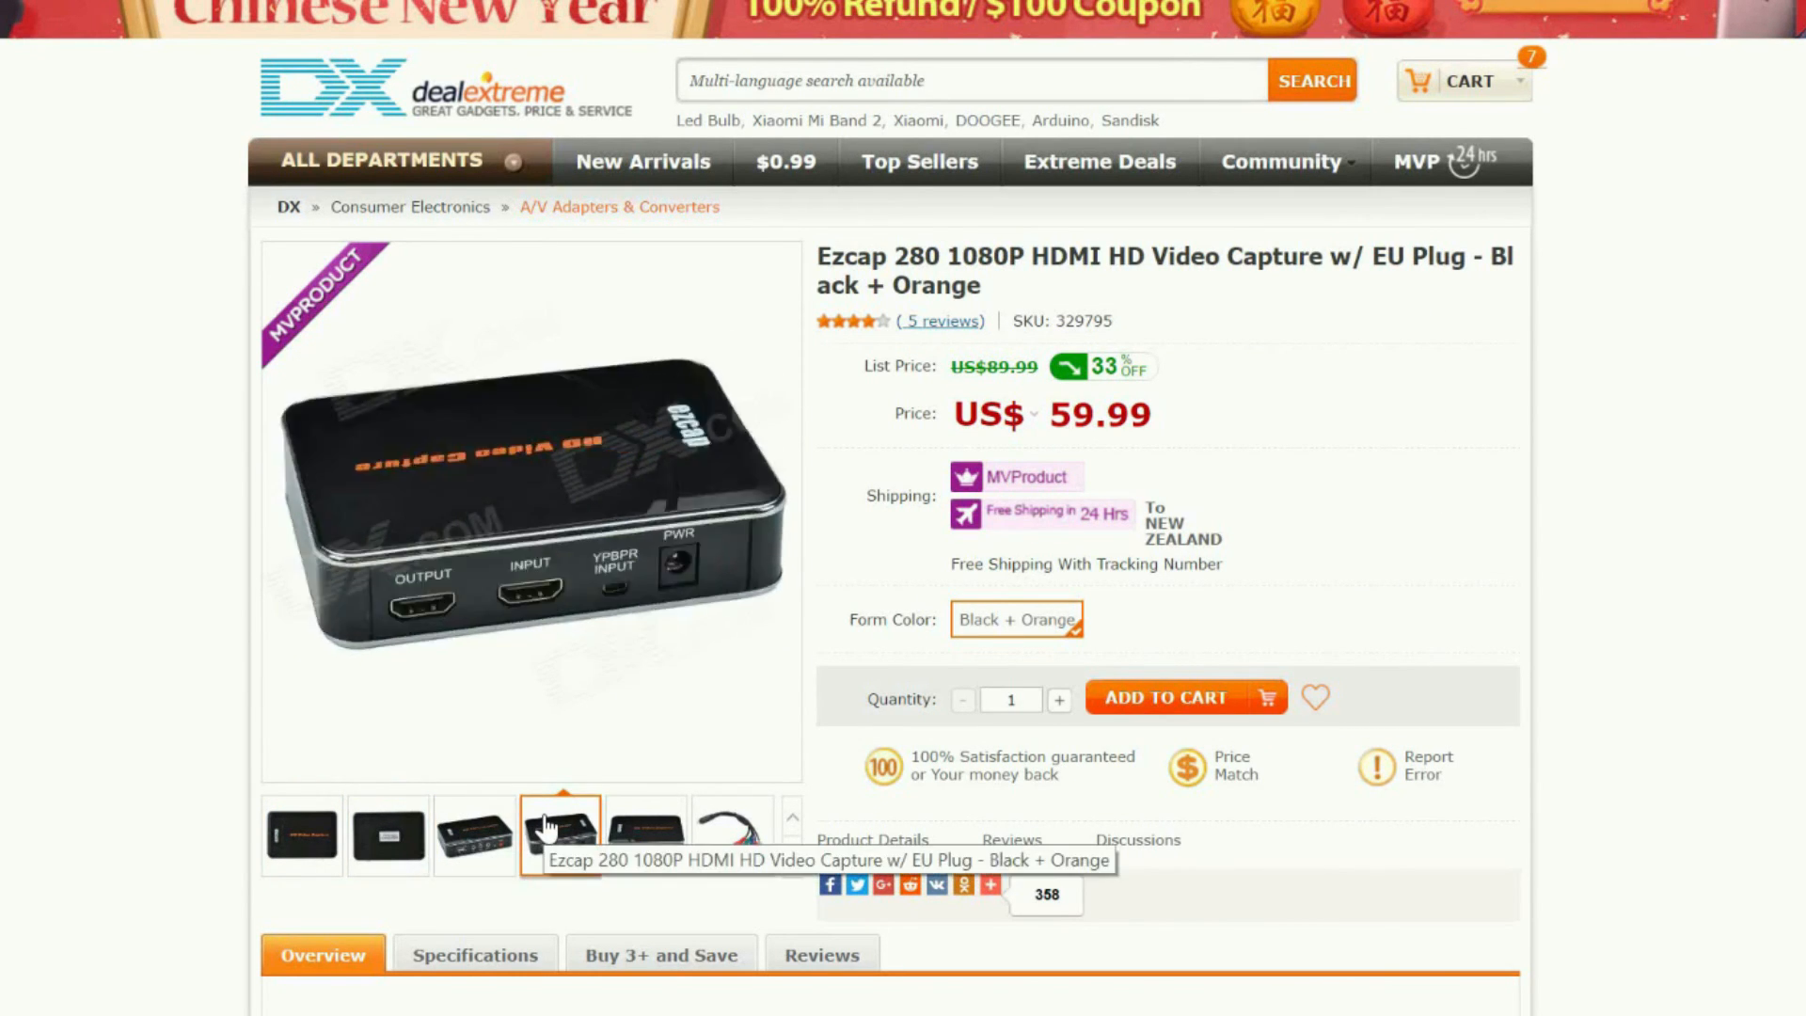
{"action": "left_click", "coordinate": [646, 834]}
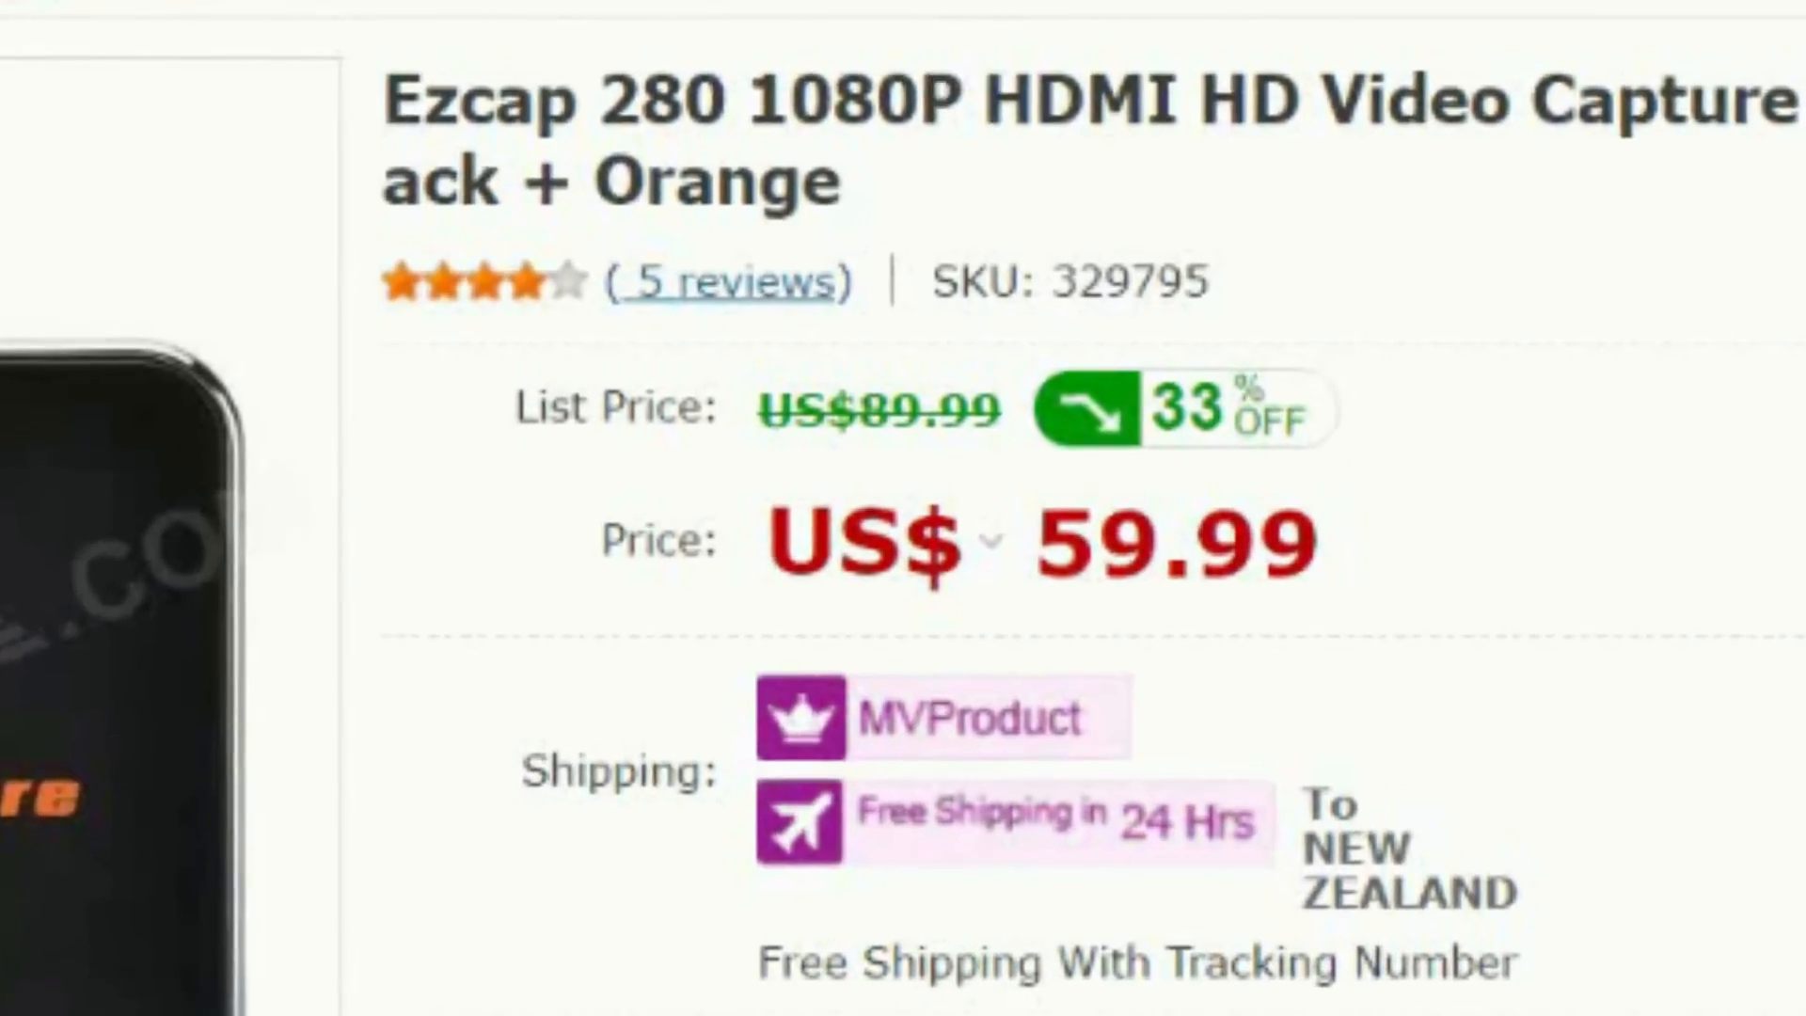
{"action": "scroll", "scroll_direction": "down", "scroll_amount": 3}
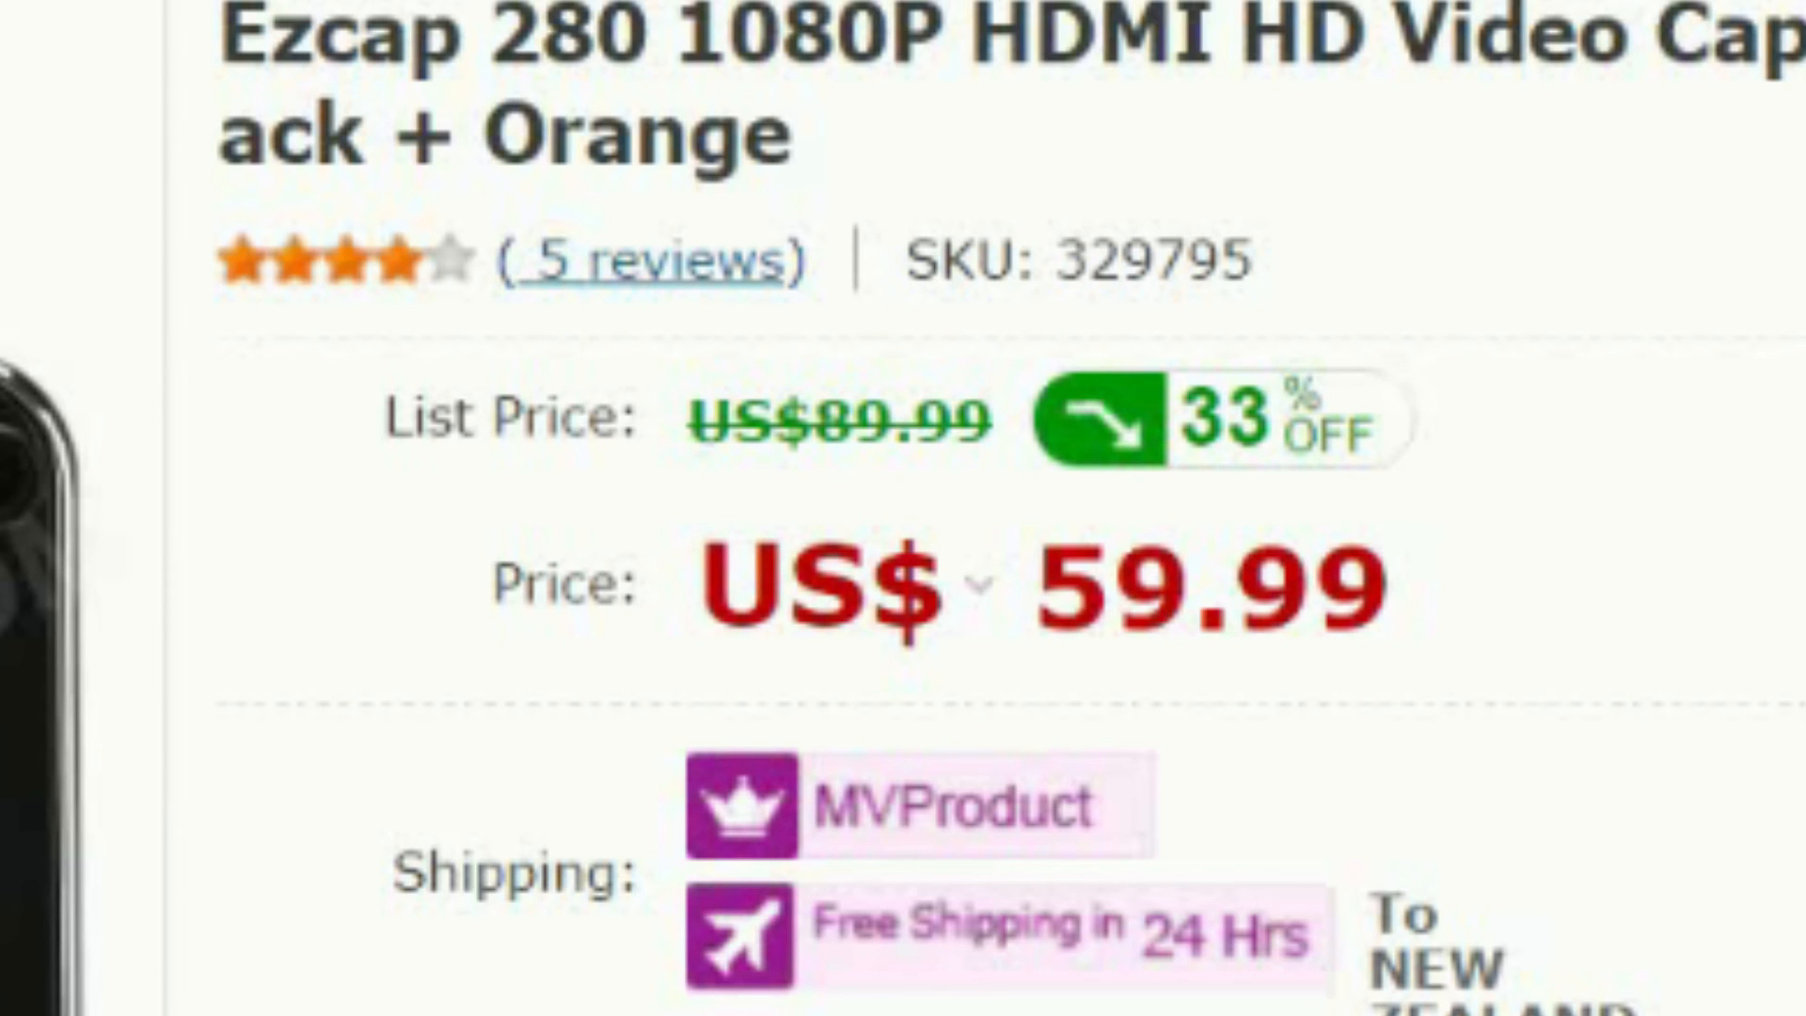